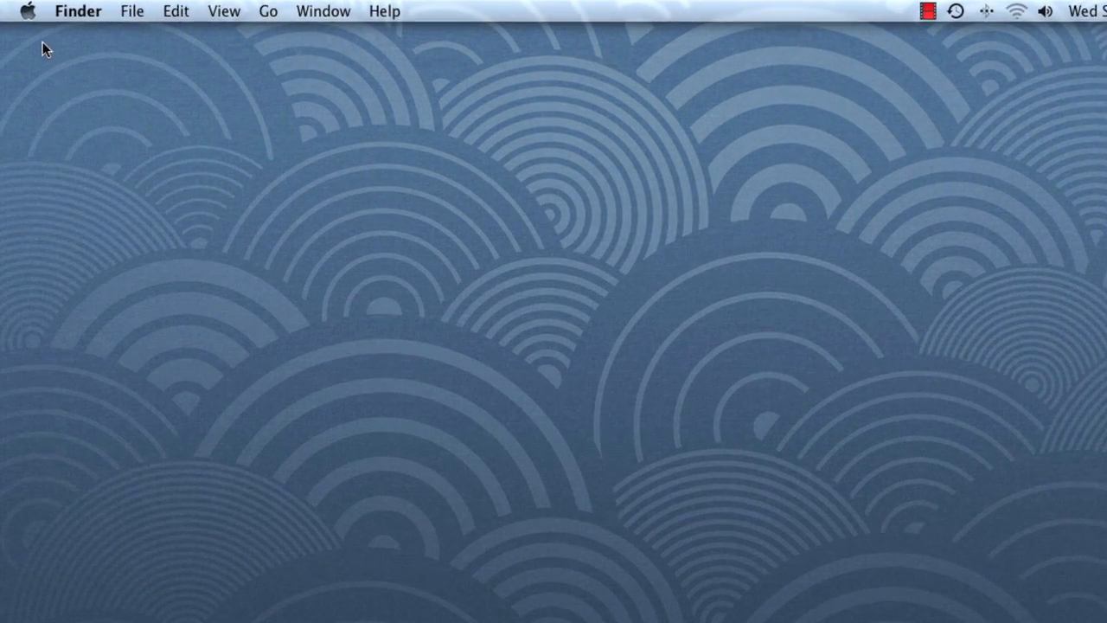
Open System Preferences from the Apple menu on the Finder desktop
left_click(33, 10)
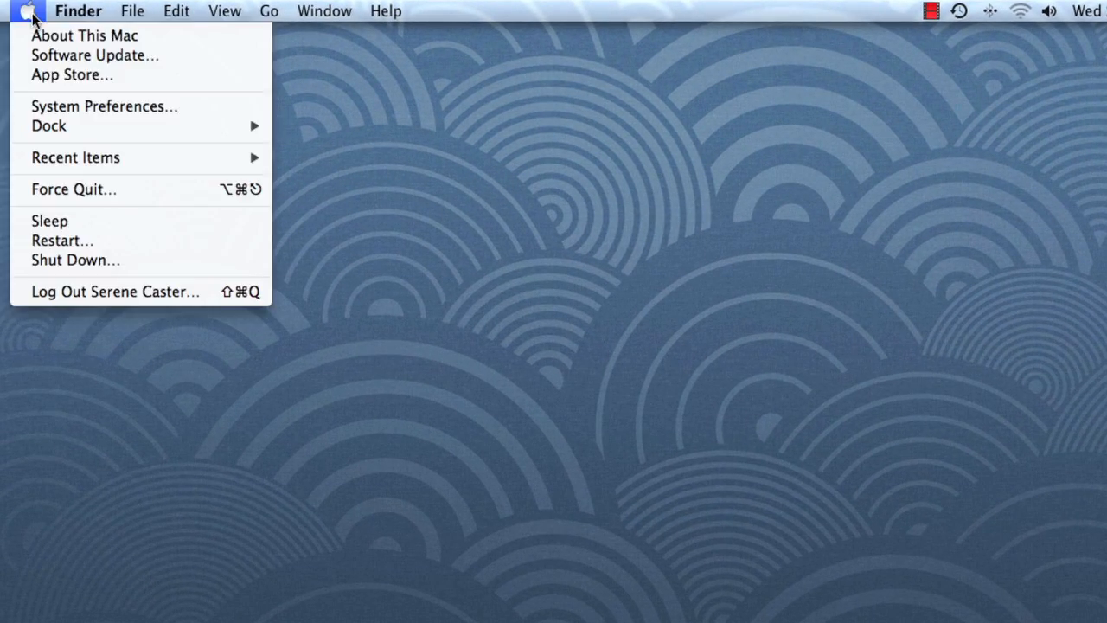
mouse_move(24, 102)
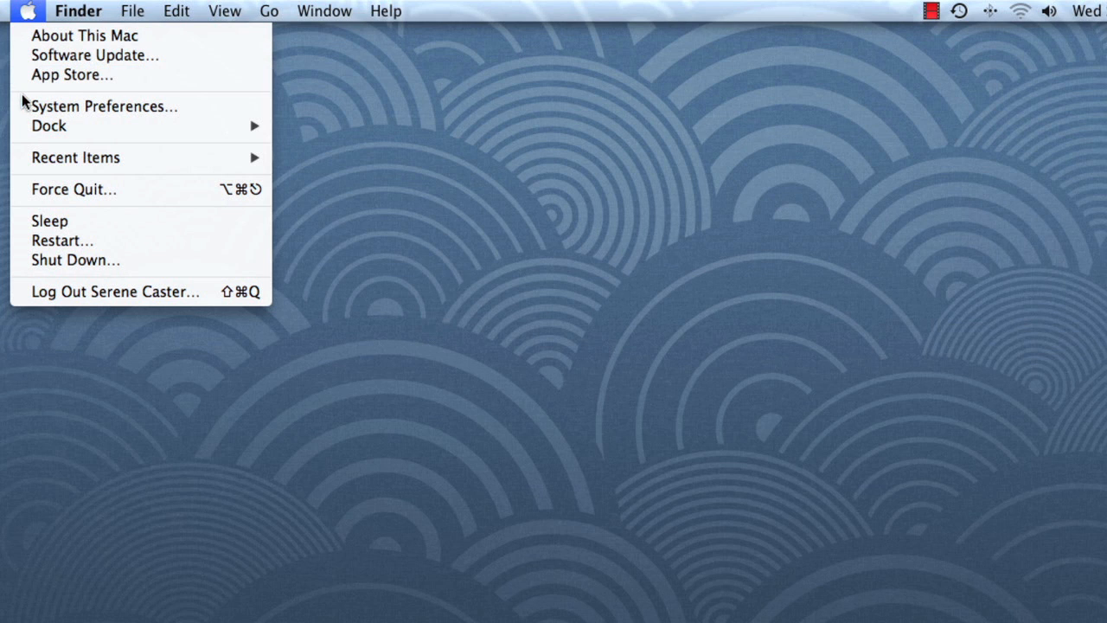
left_click(102, 108)
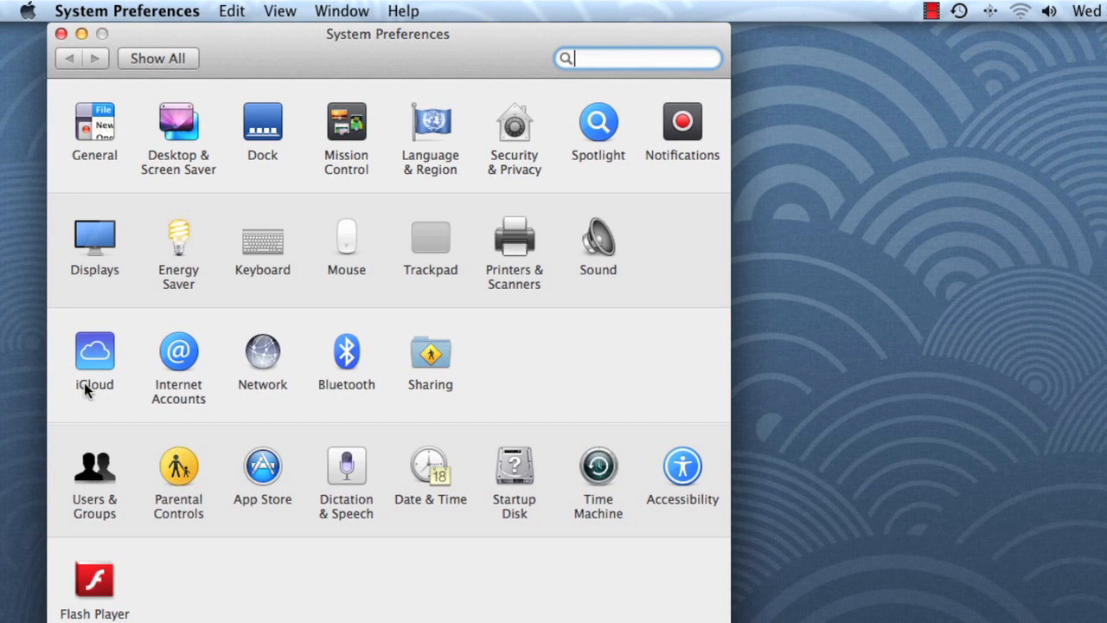
Open Users & Groups and unlock it with the administrator password
left_click(93, 467)
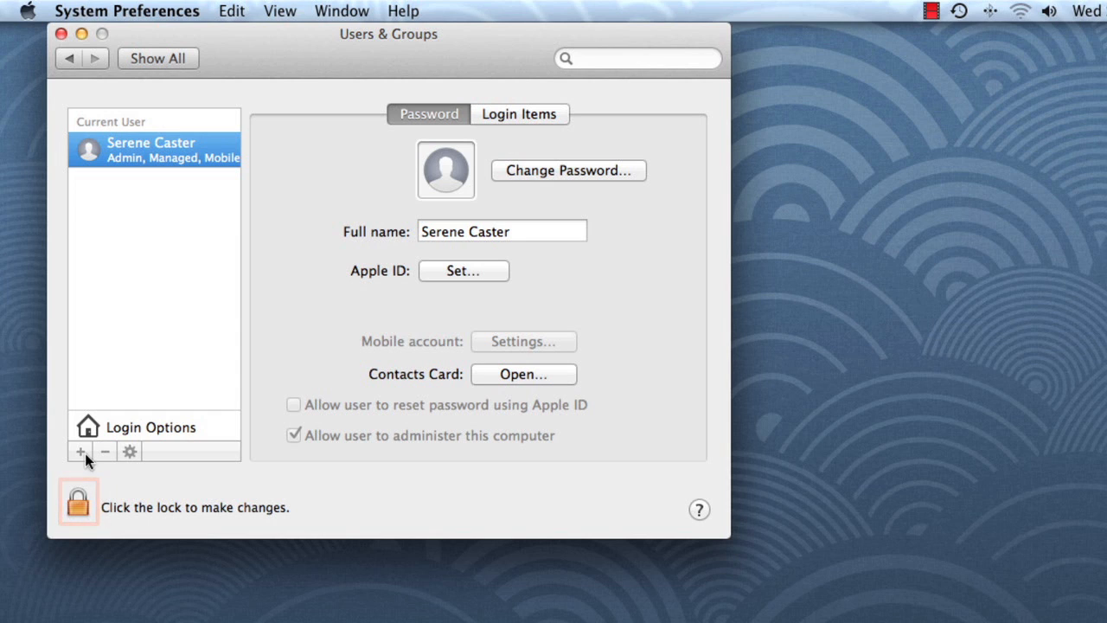
left_click(78, 505)
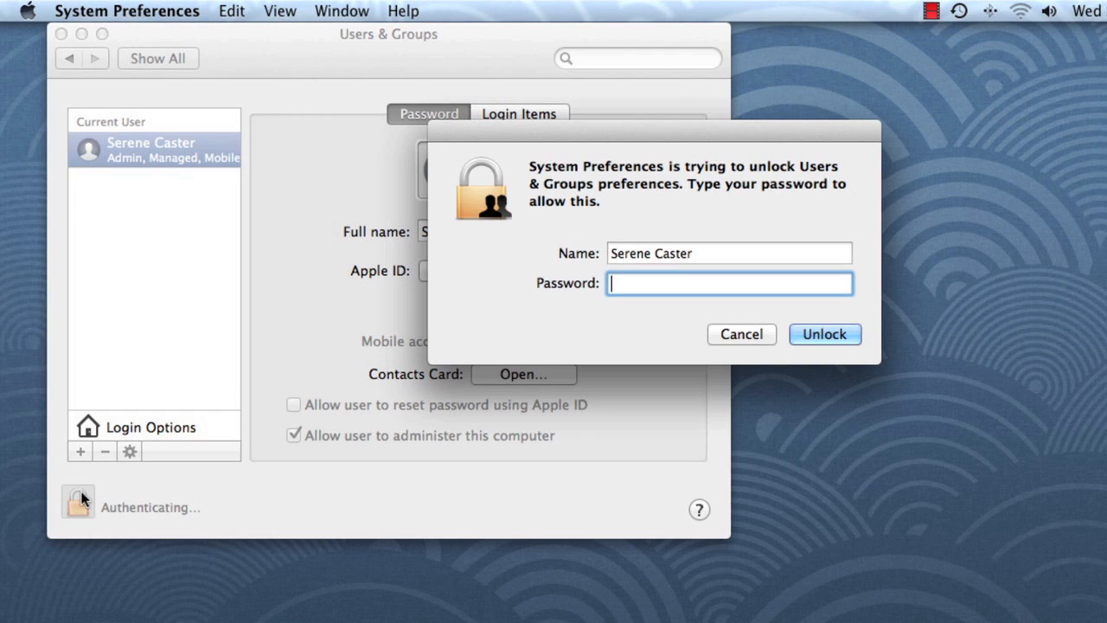
type("••••")
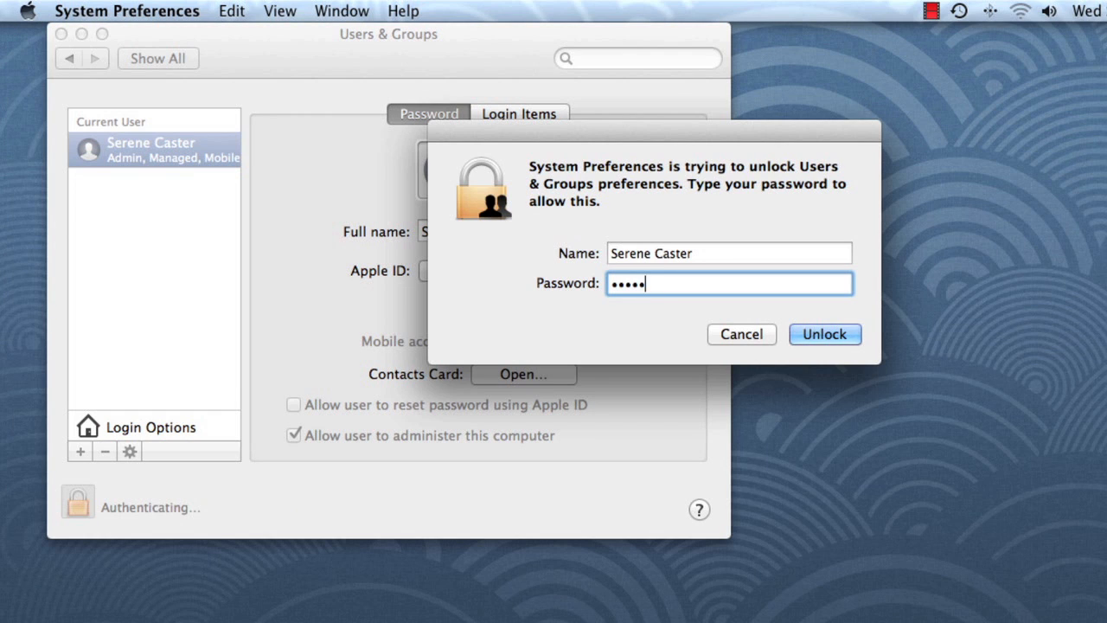
type("••••")
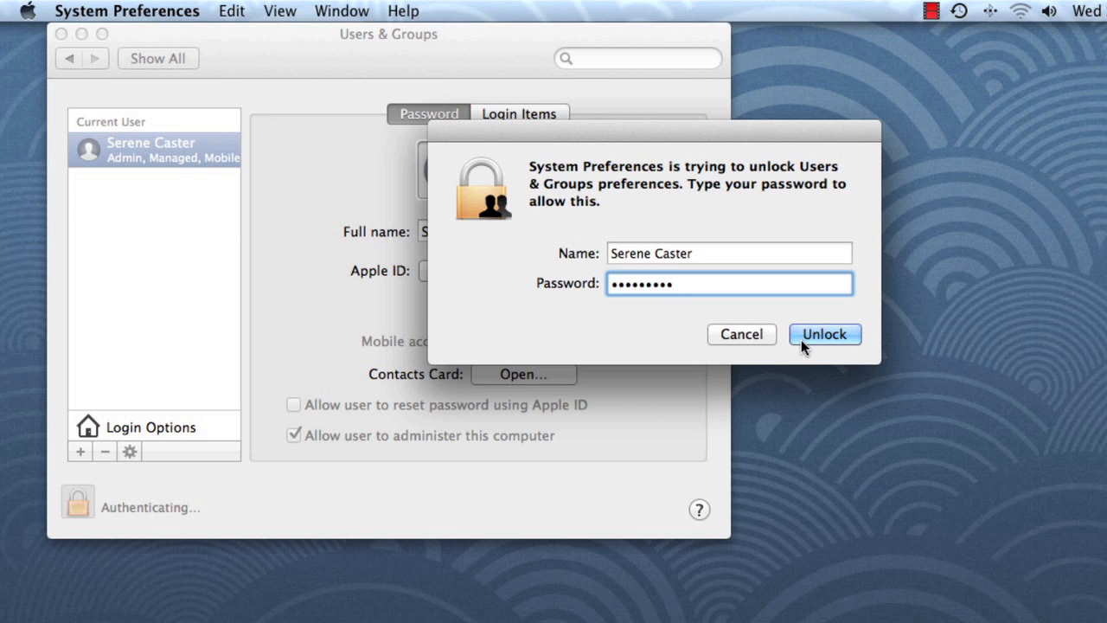
left_click(824, 334)
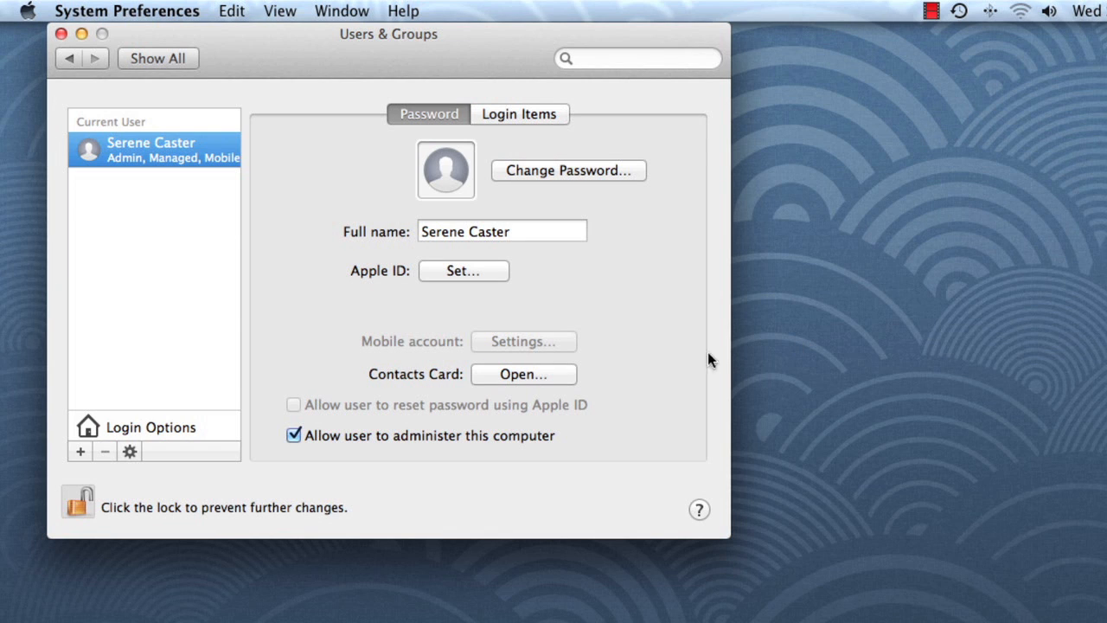
mouse_move(128, 452)
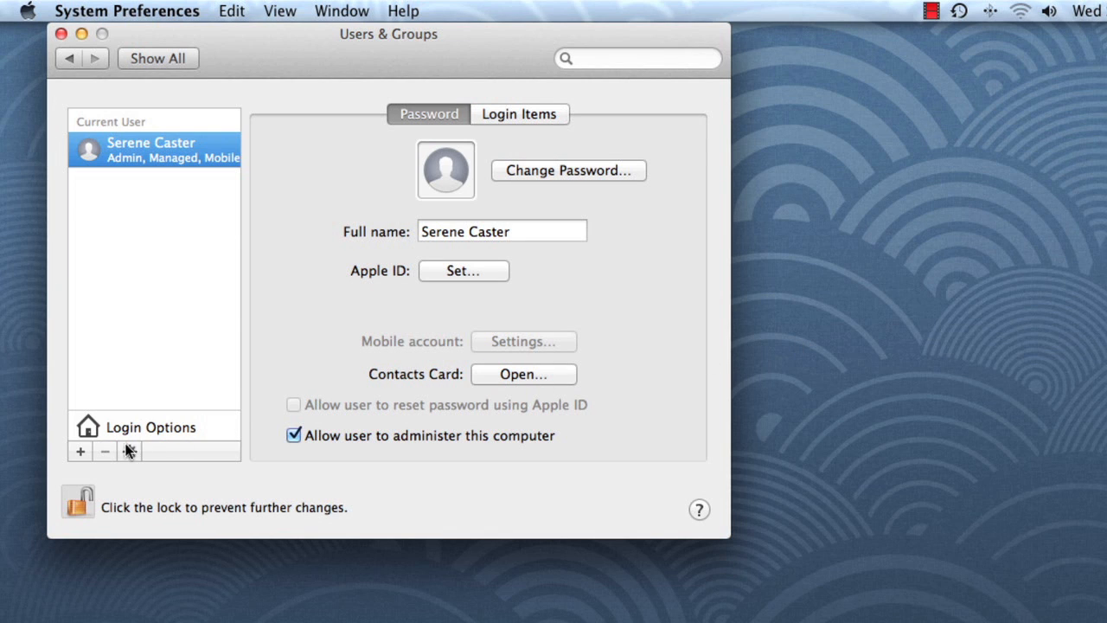
left_click(80, 453)
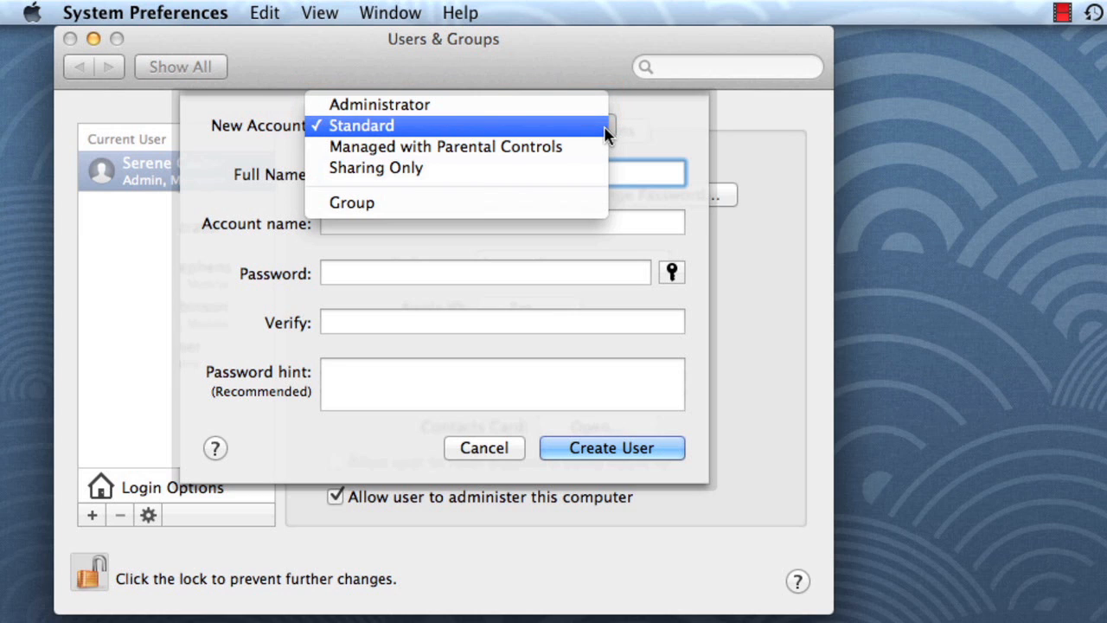
left_click(360, 125)
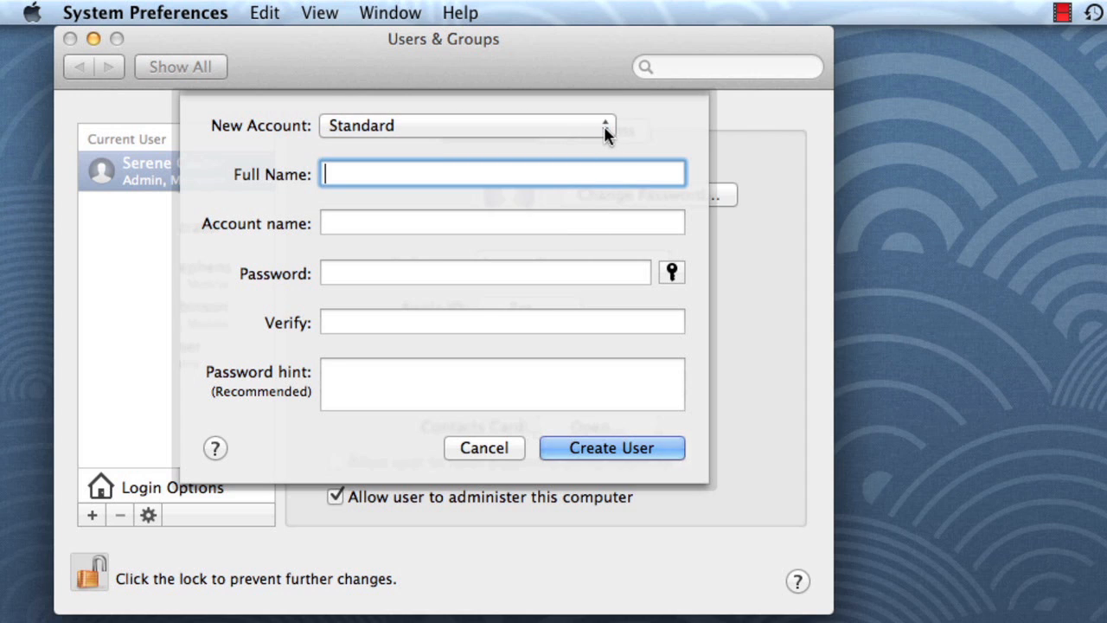
type("Will L")
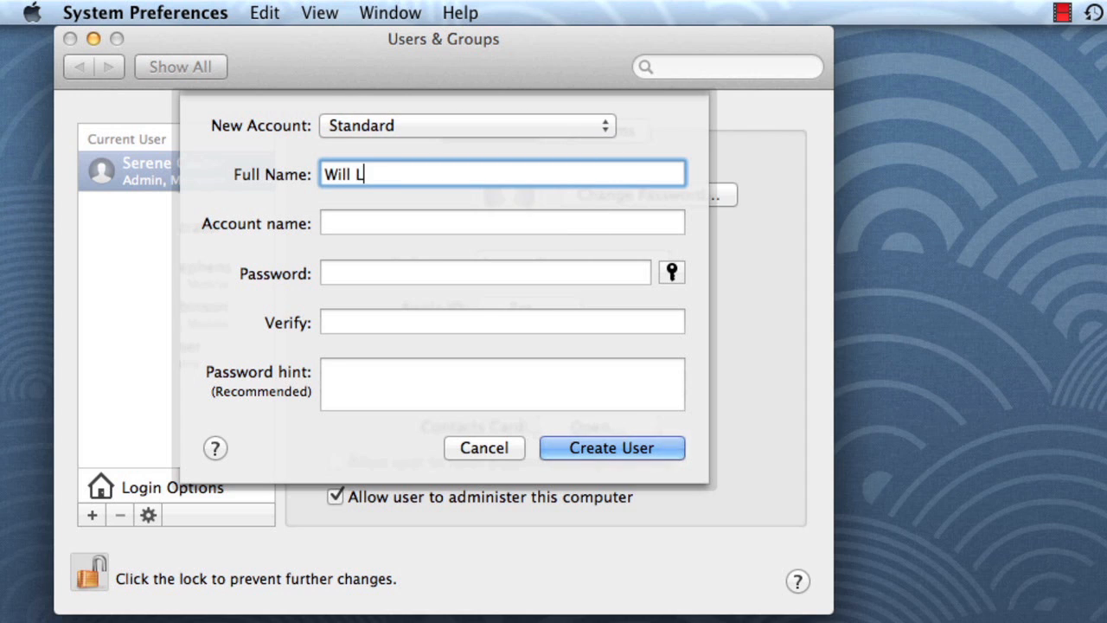
Finish the name Will Learner, enter the password and hint 'favorite movie', and create the user
type("earner")
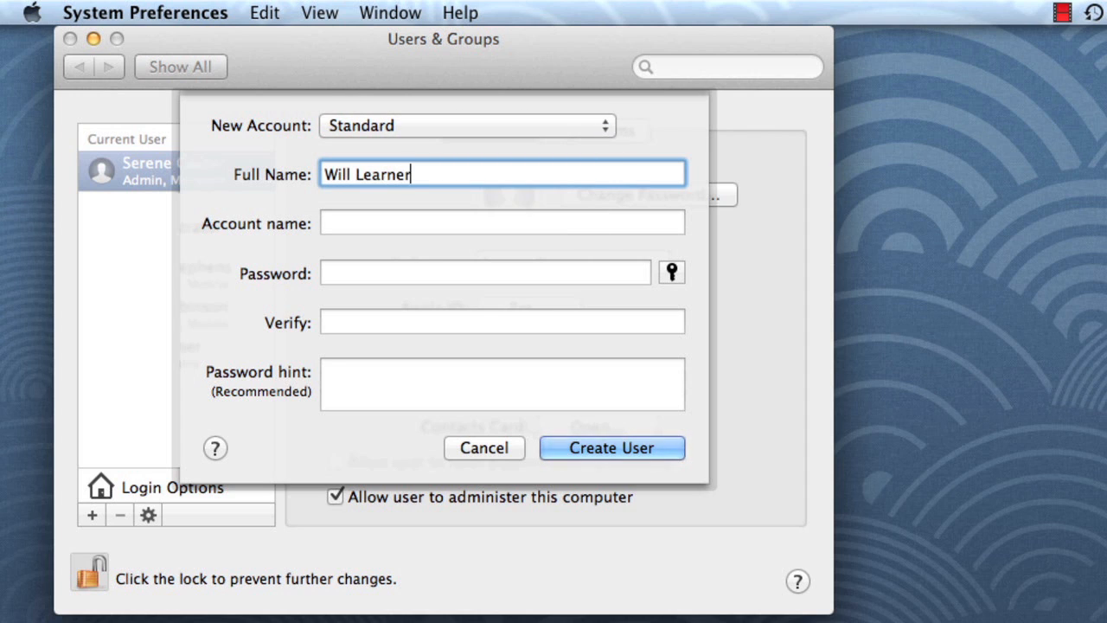
left_click(484, 272)
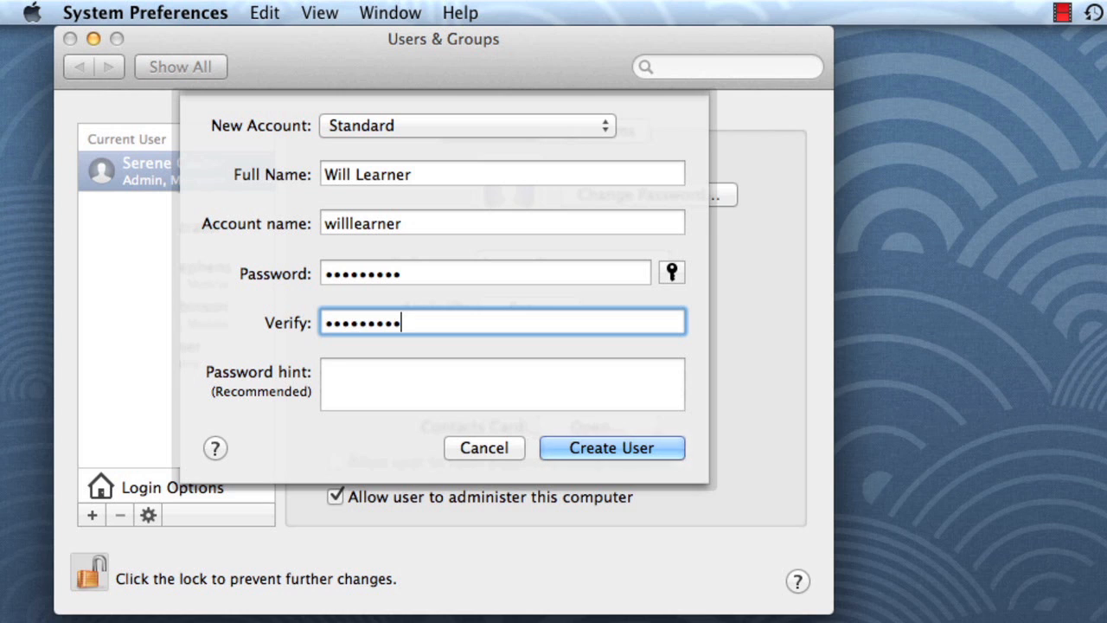
left_click(502, 384)
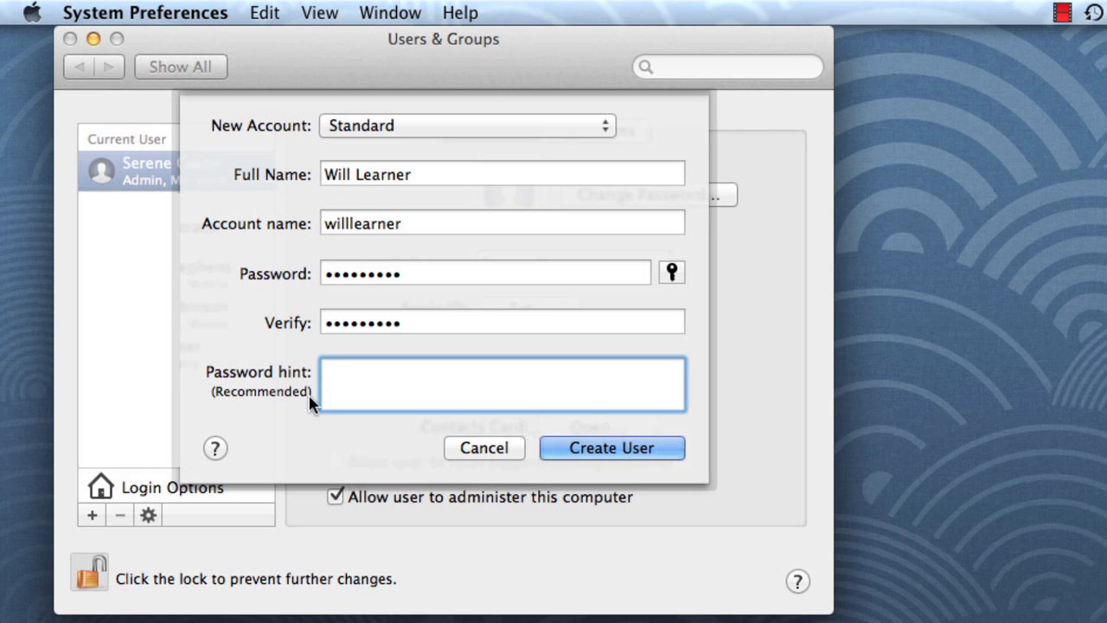
type("favorite movie")
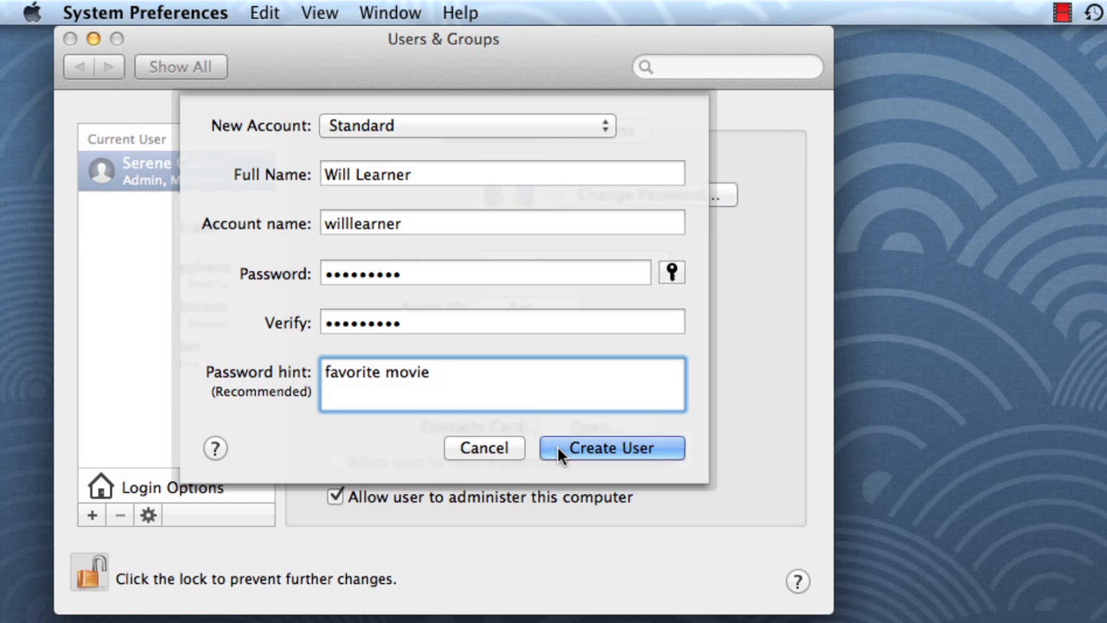
left_click(612, 447)
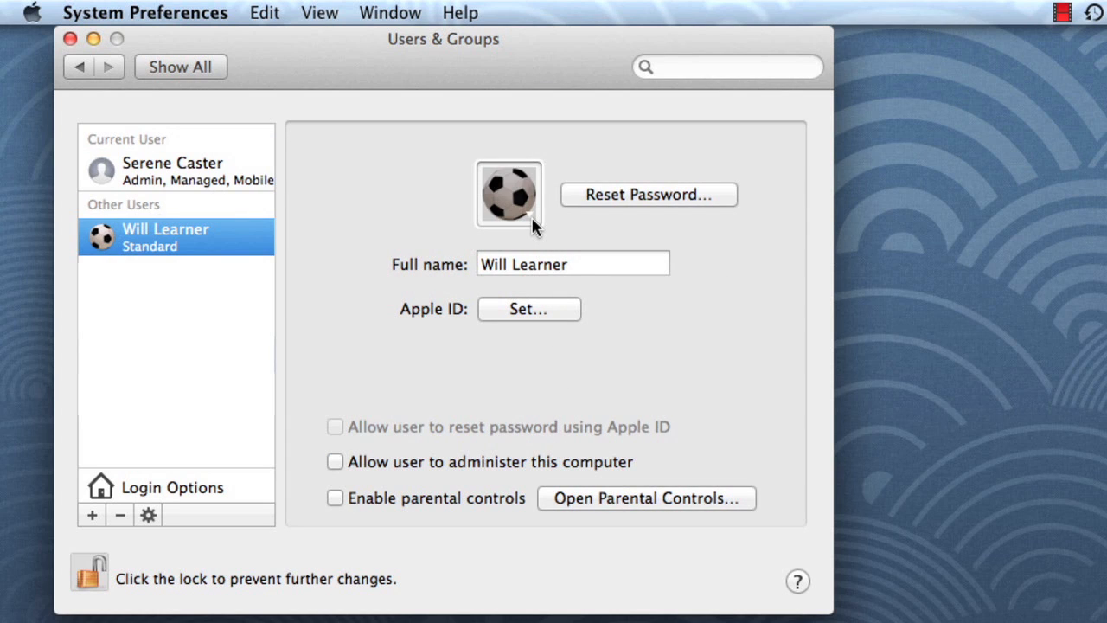
left_click(509, 194)
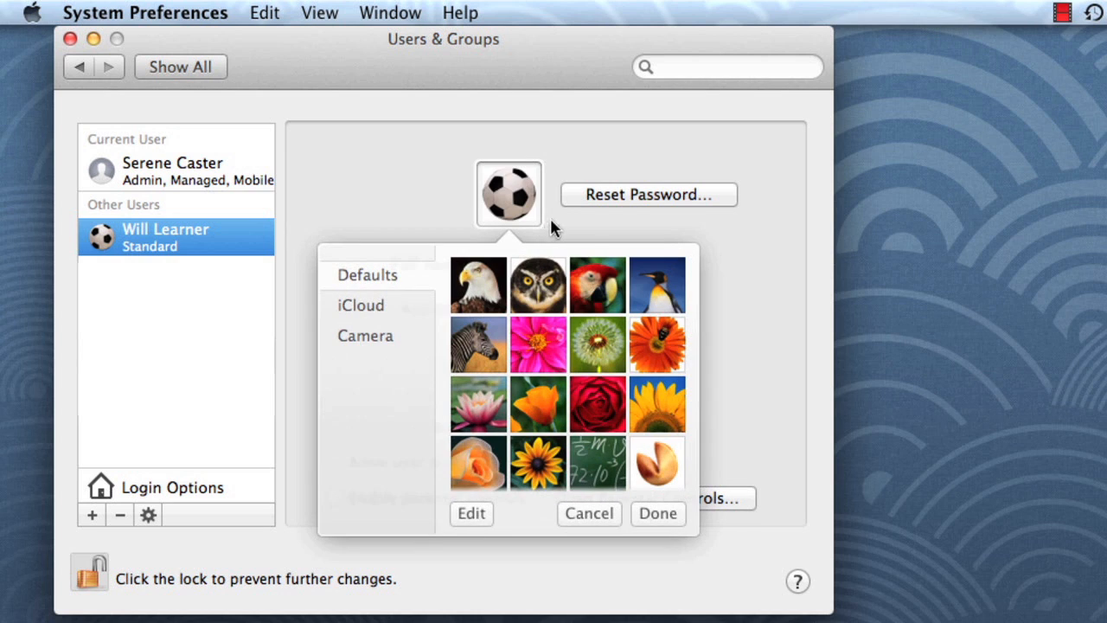
left_click(658, 284)
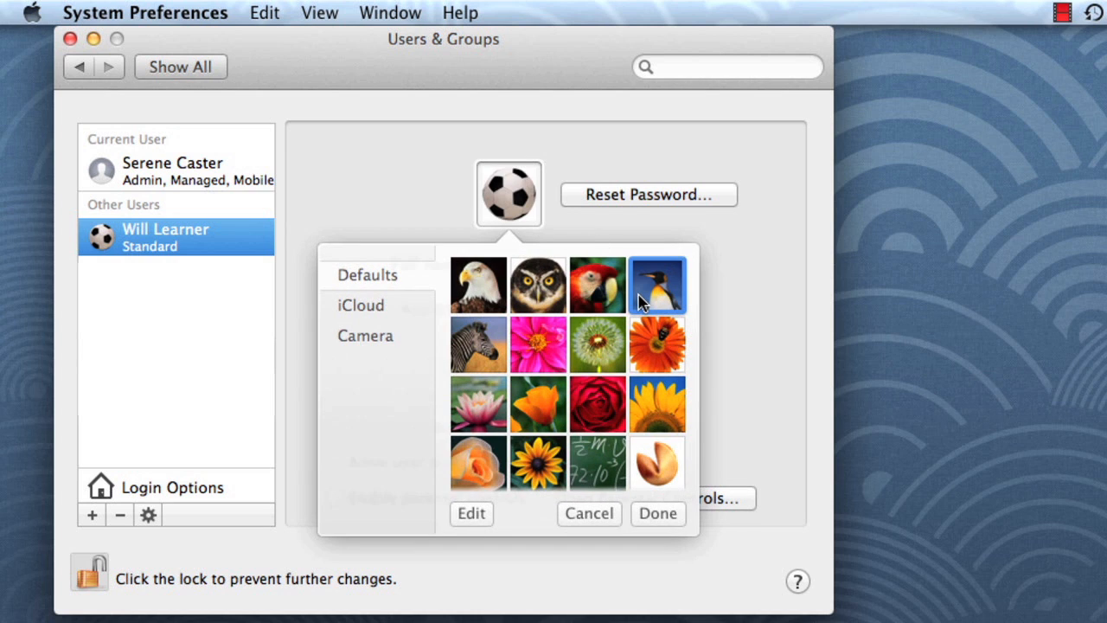